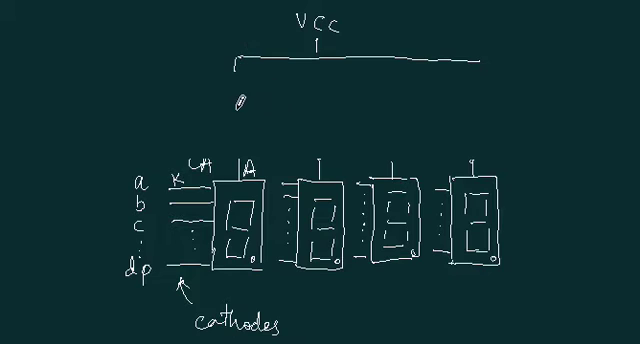
mouse_move(264, 130)
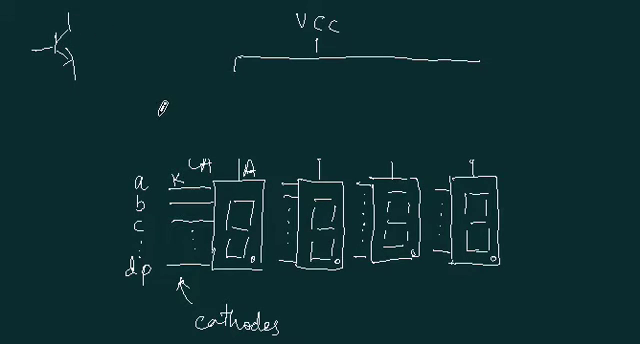
mouse_move(96, 62)
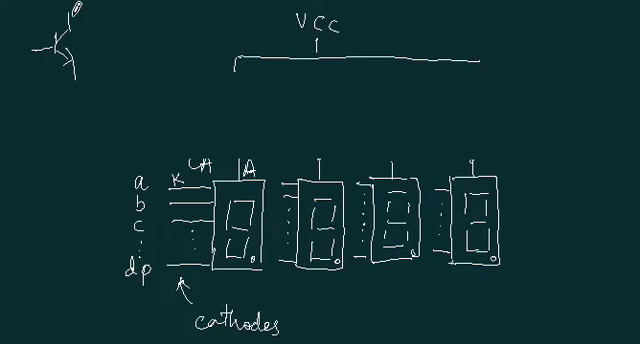
type("VCC")
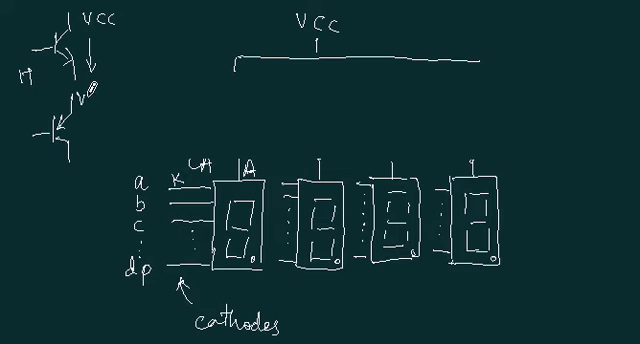
type("VCC")
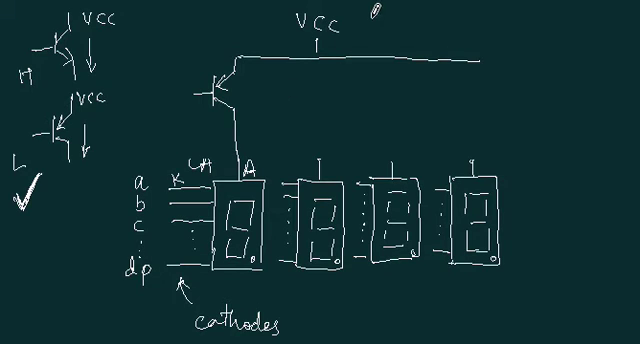
type("5 V")
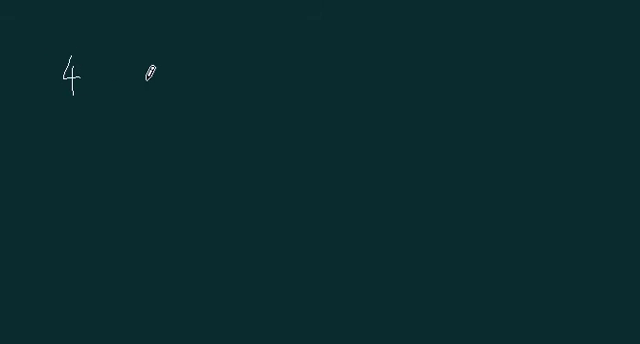
type("digé")
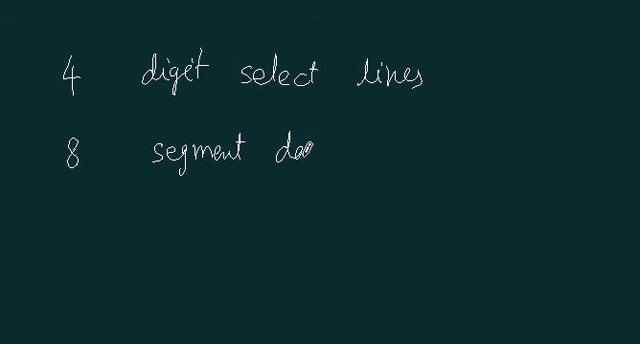
type("data li")
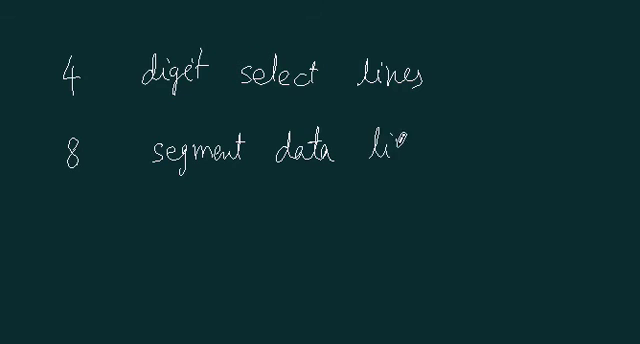
type("nes")
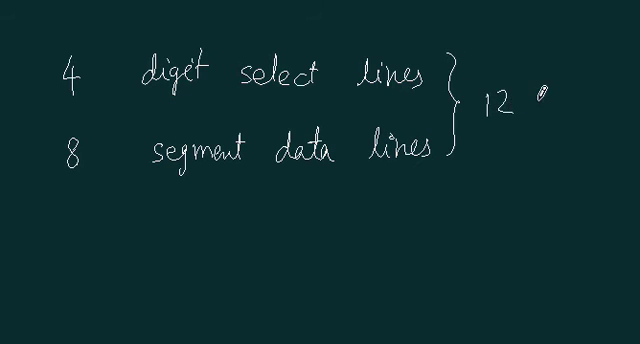
type("posi")
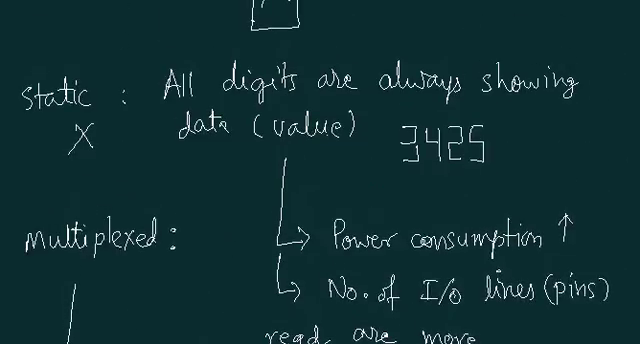
scroll("down", 3)
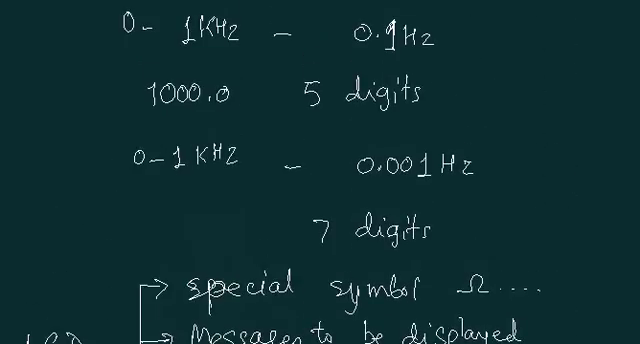
scroll("down", 3)
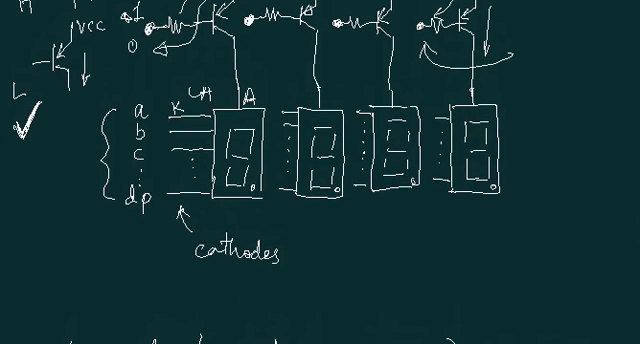
scroll("down", 3)
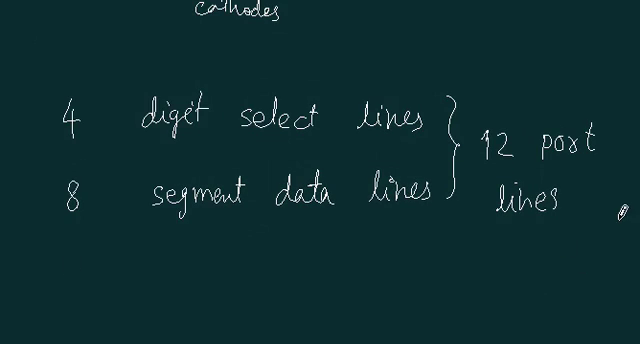
mouse_move(596, 270)
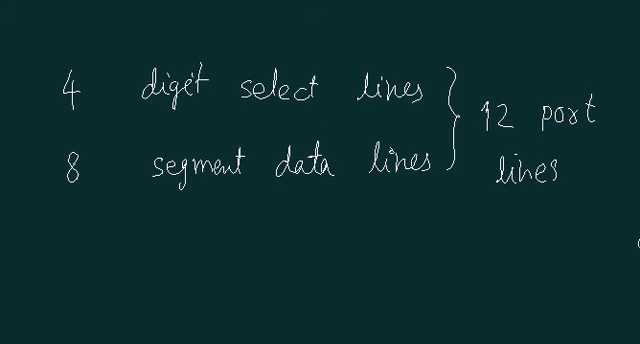
mouse_move(610, 236)
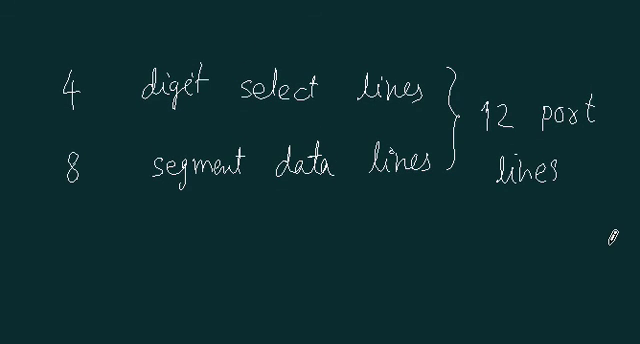